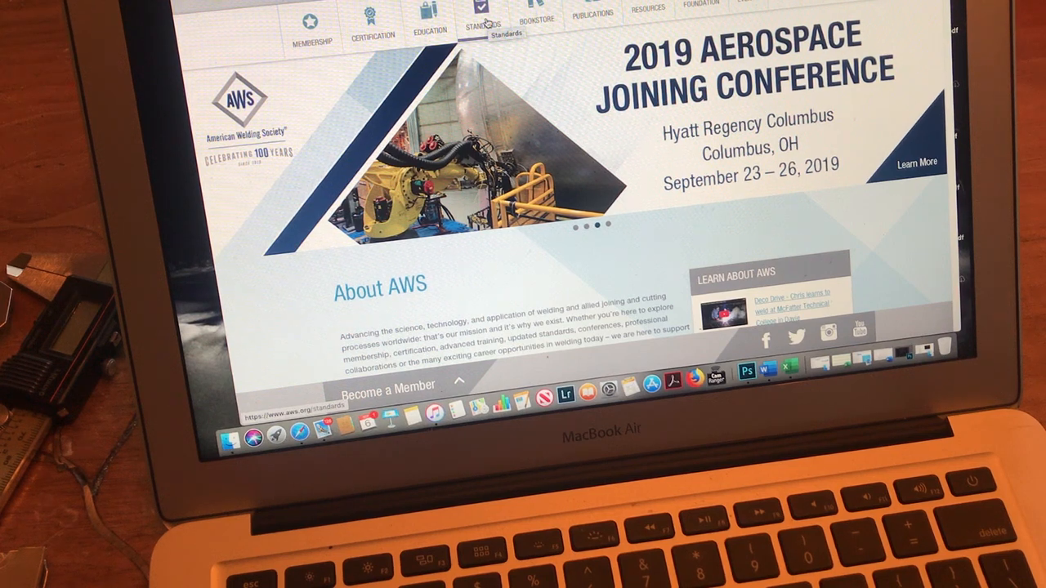
pyautogui.moveTo(536, 20)
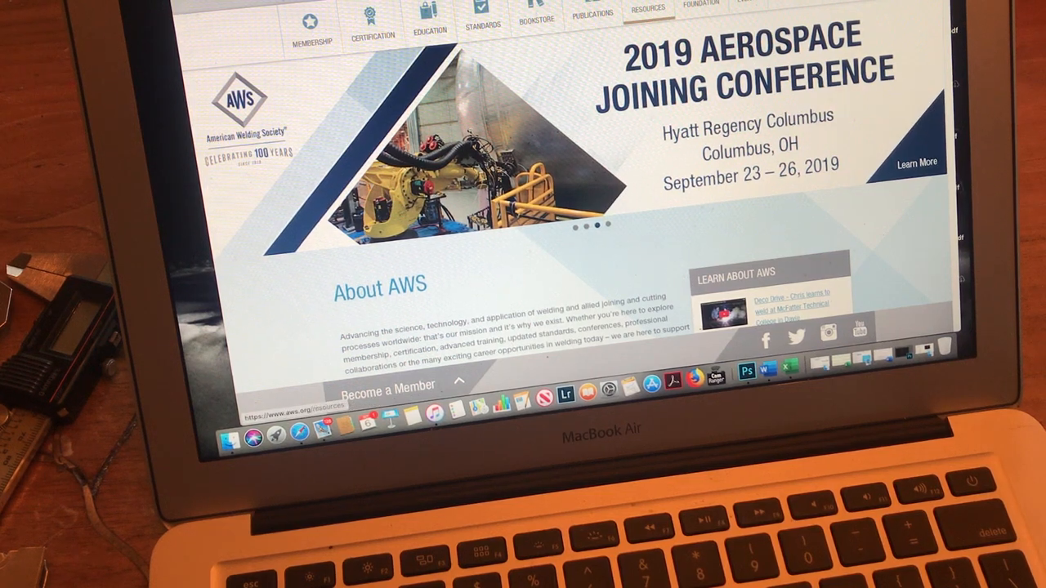
# Go to the AWS Online Store from the Bookstore link in the top navigation
pyautogui.click(591, 14)
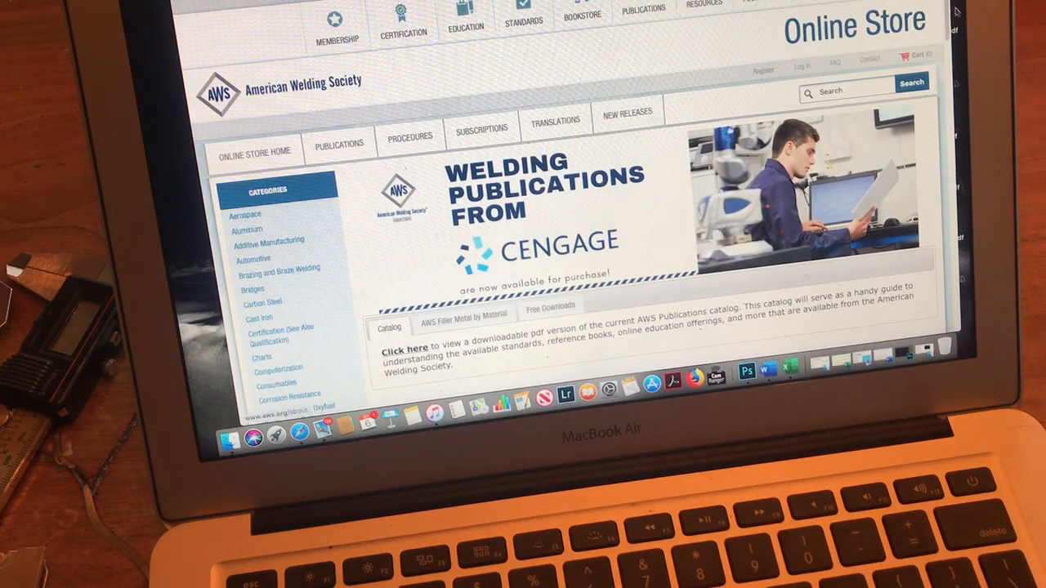
pyautogui.scroll(-3)
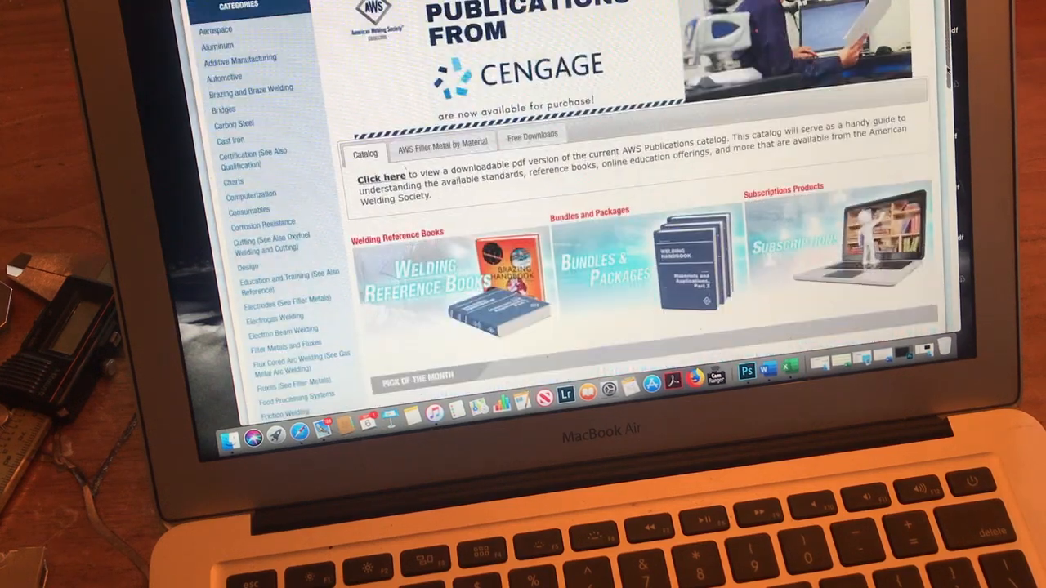
pyautogui.scroll(-3)
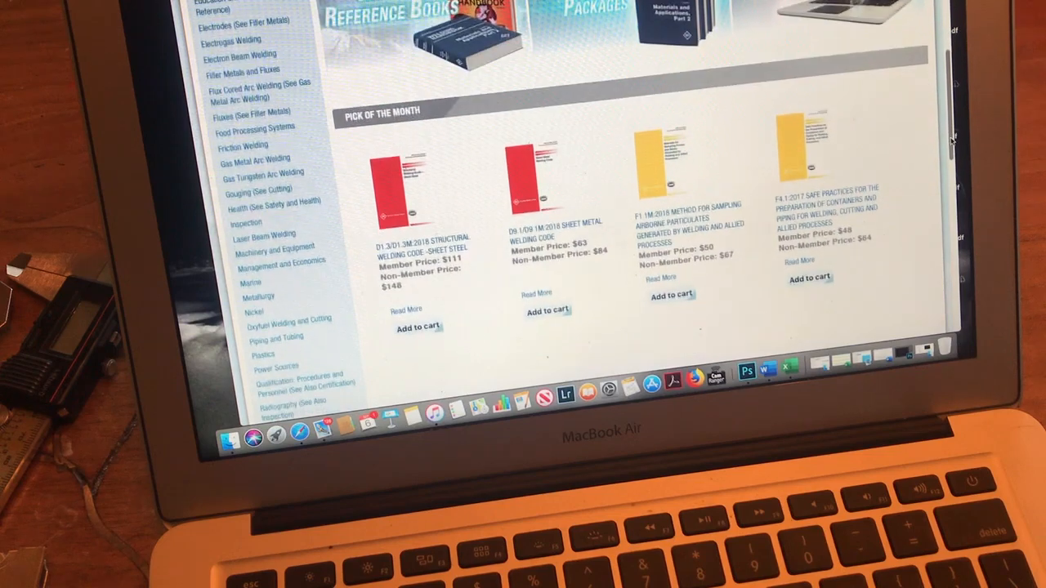
pyautogui.moveTo(386, 186)
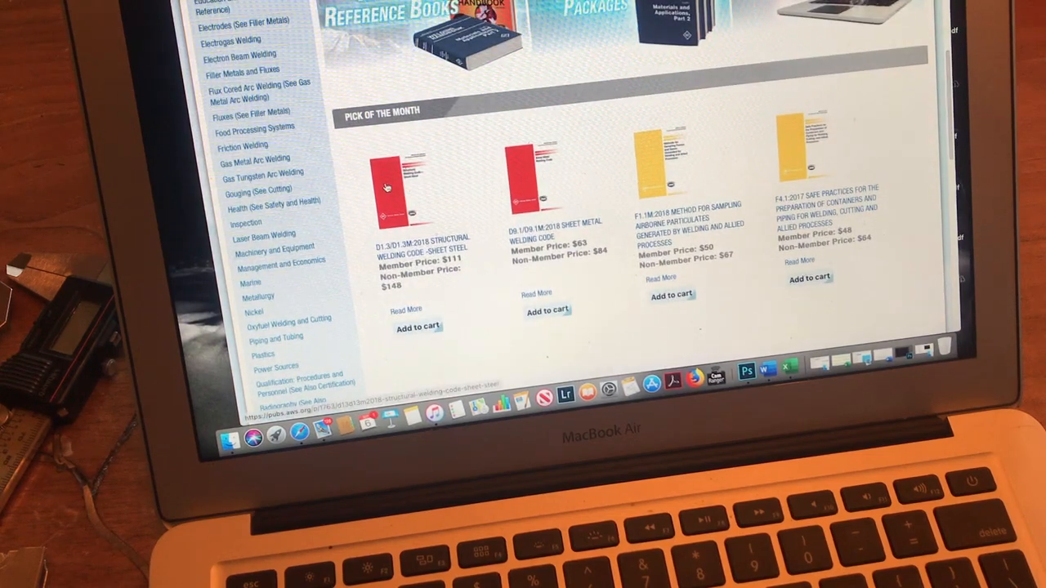
pyautogui.moveTo(396, 183)
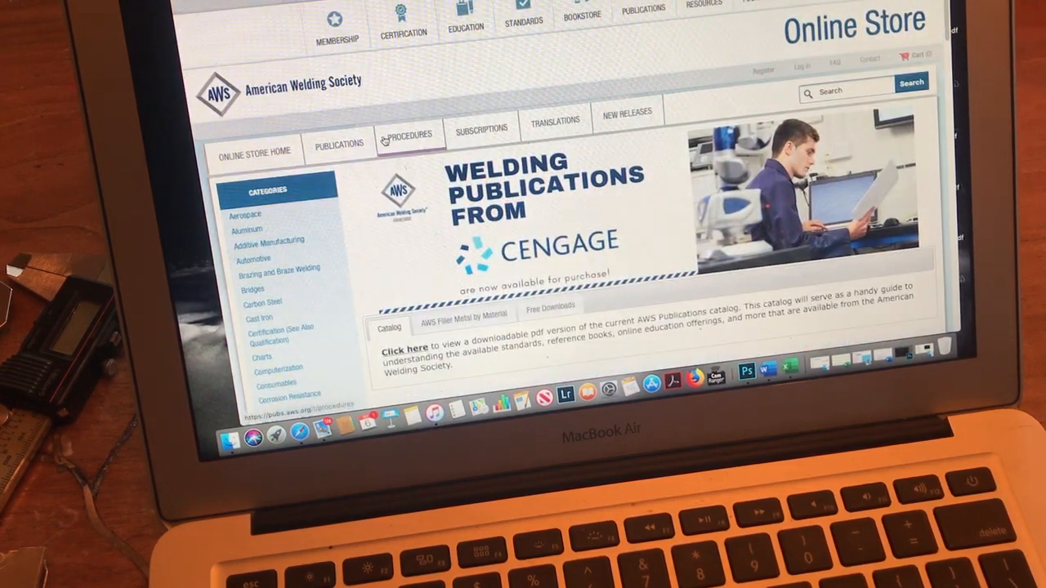
# Go to the Education section and scroll down to the Find a Course list with CWI Pre-Seminar
pyautogui.click(338, 146)
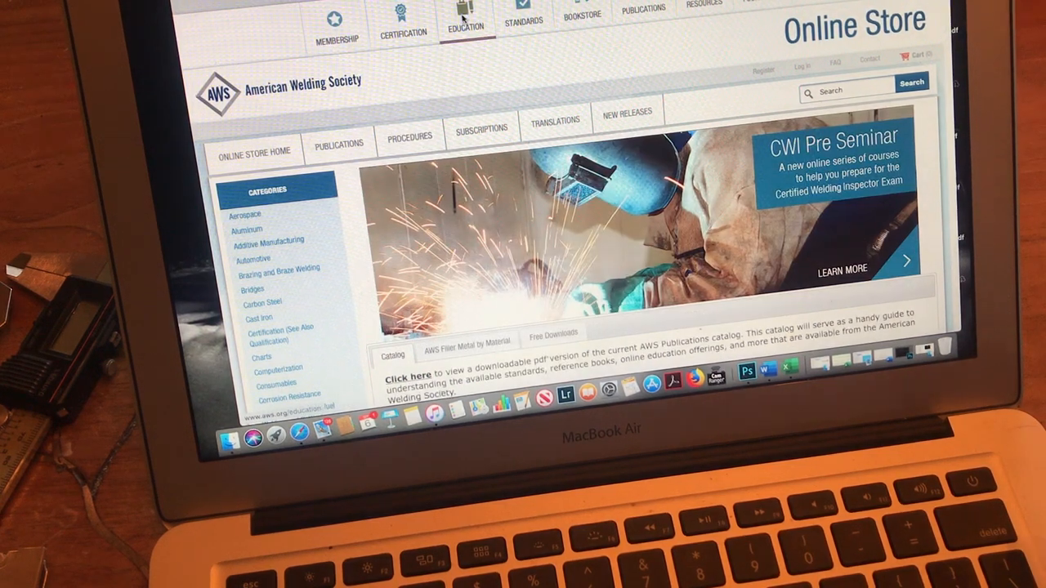
pyautogui.click(464, 20)
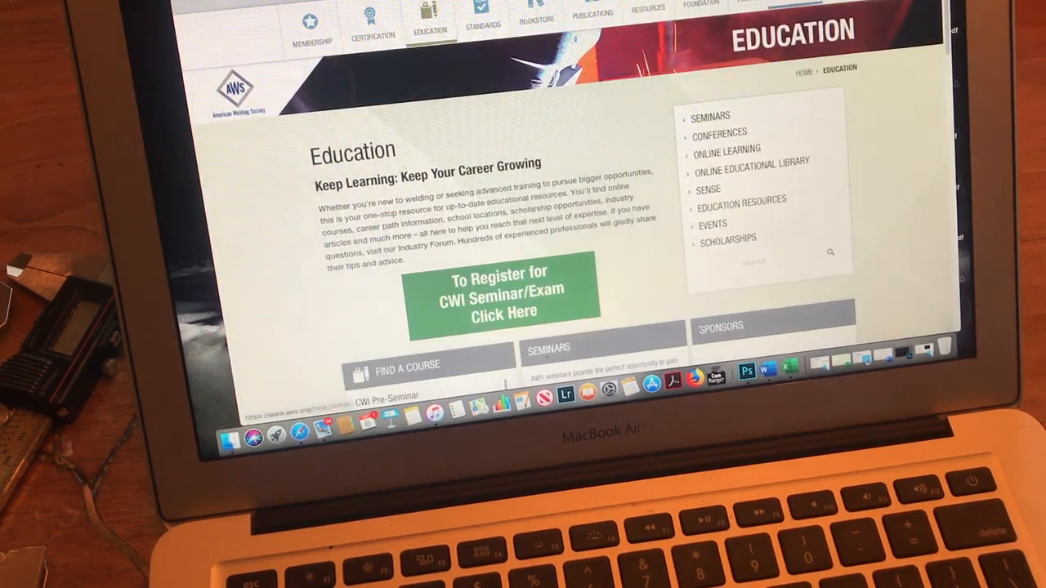
pyautogui.scroll(-3)
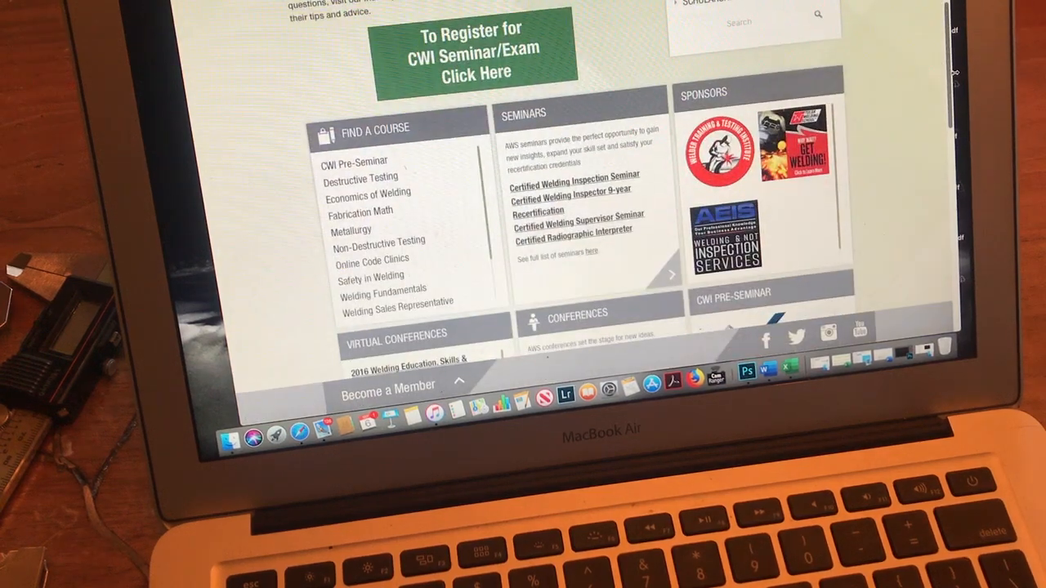
pyautogui.scroll(-3)
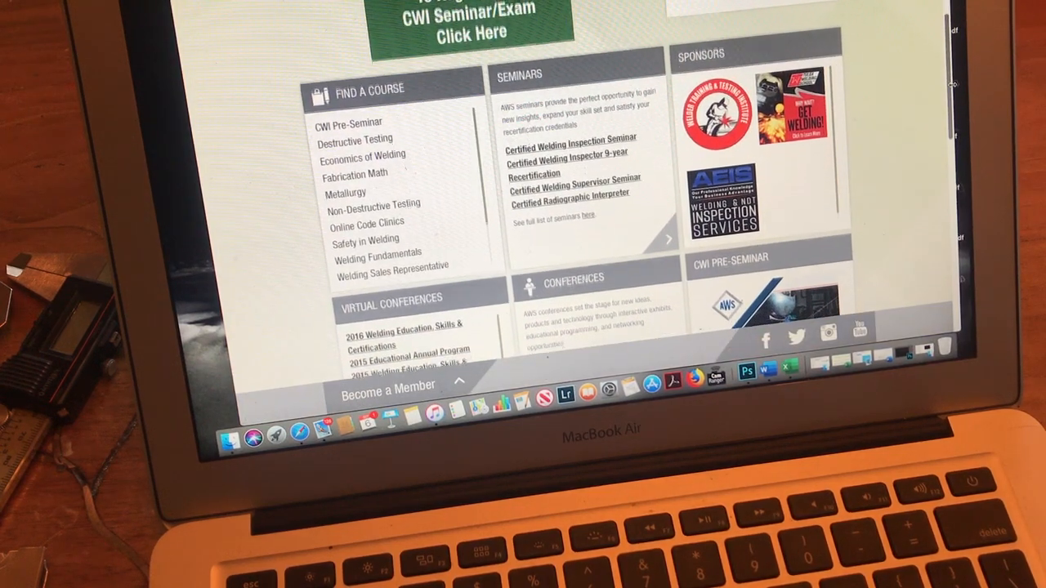
pyautogui.scroll(-3)
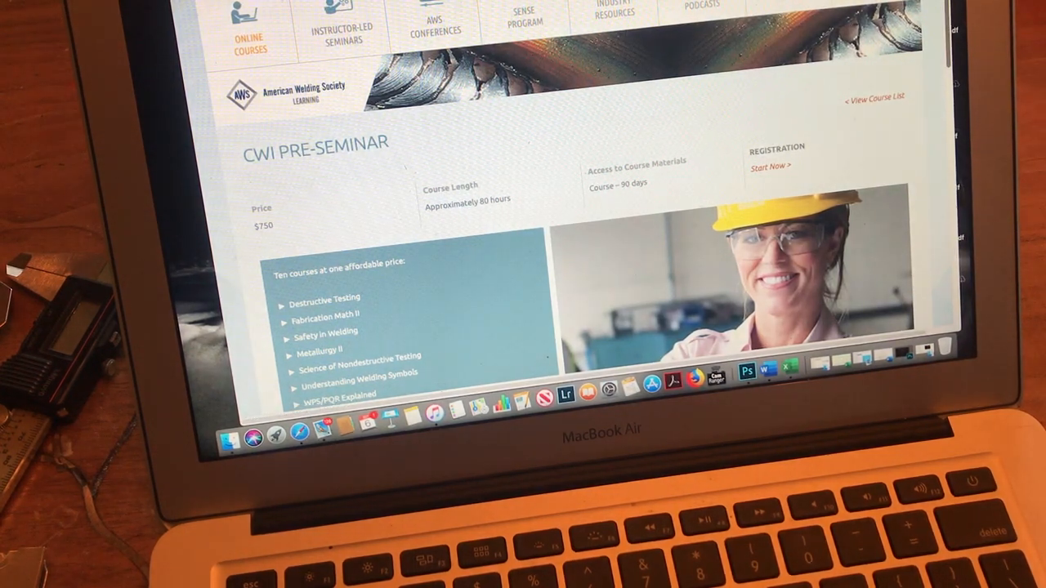
# Scroll through the CWI Pre-Seminar details down to the Registration Start Now link
pyautogui.scroll(-3)
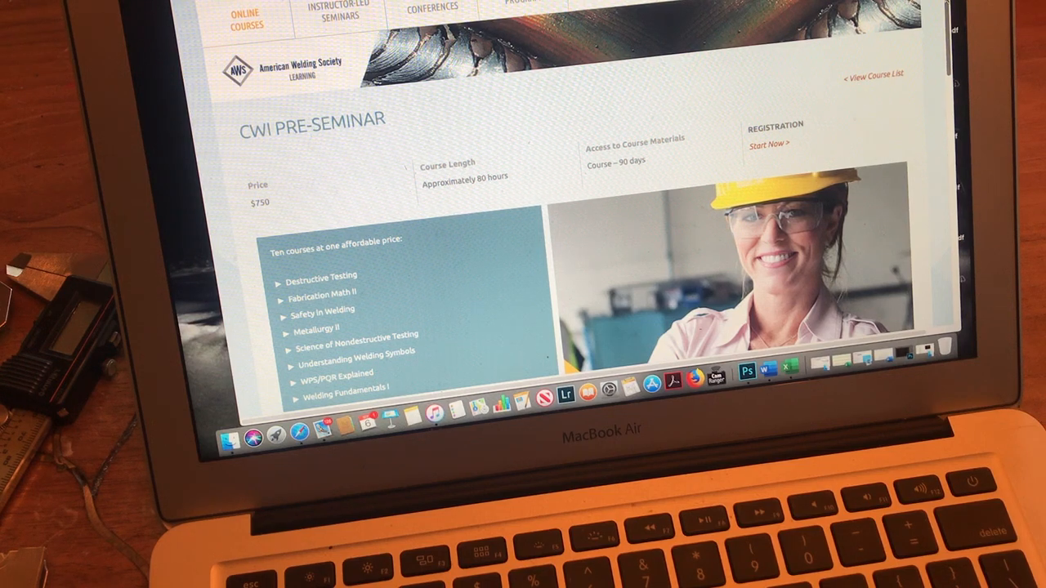
pyautogui.scroll(-3)
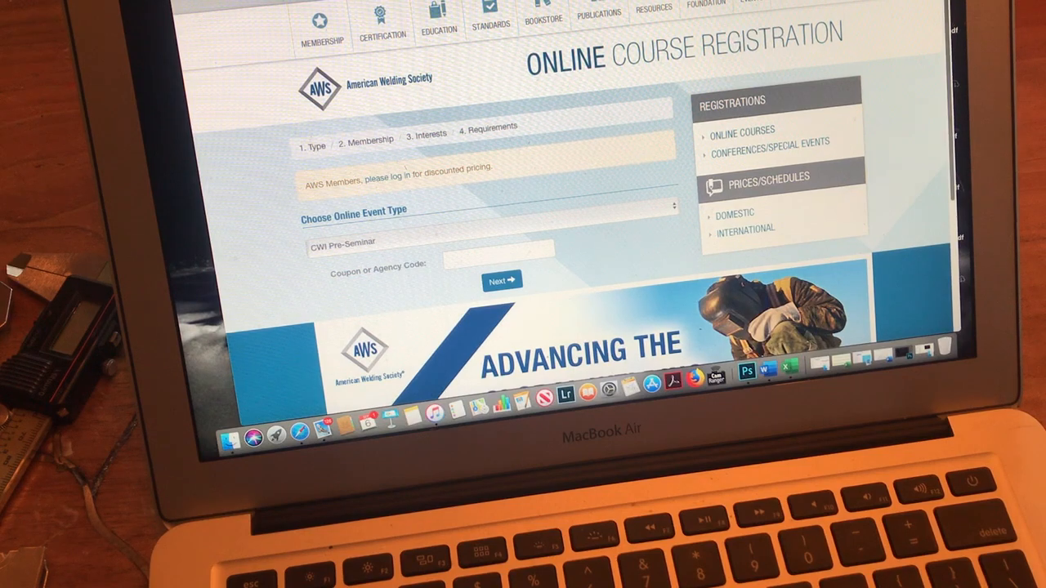
# Proceed with Next on the registration form, landing on a session-expired notice
pyautogui.scroll(-3)
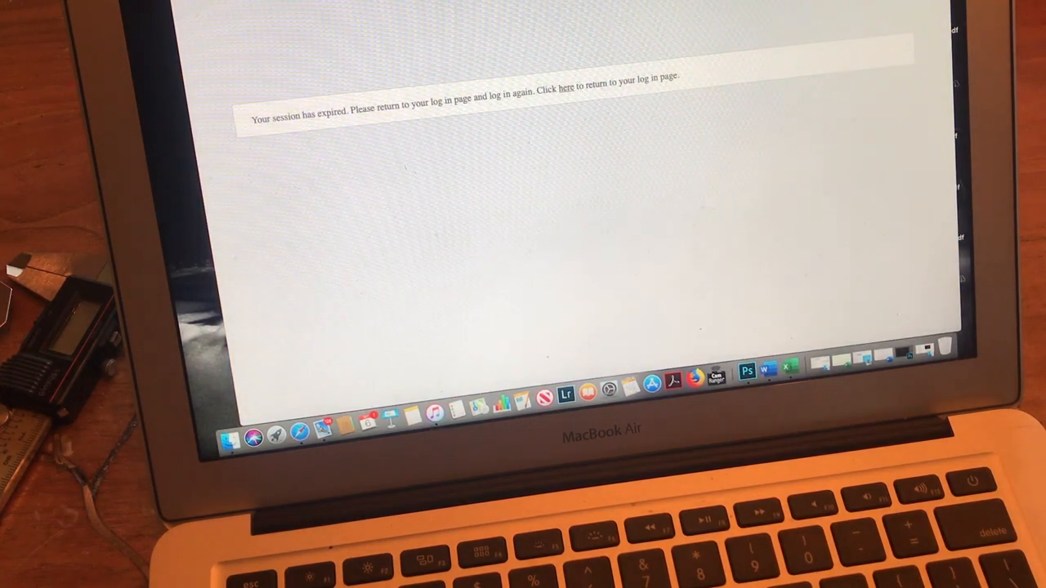
pyautogui.click(562, 88)
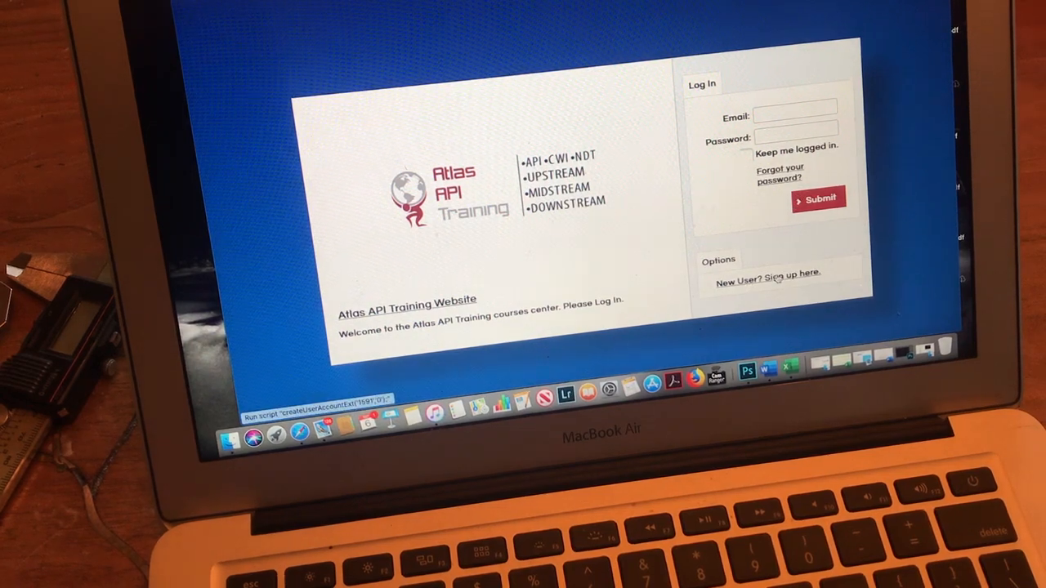
# Go to Online CWI Courses from the Atlas API Training login page navigation
pyautogui.click(766, 272)
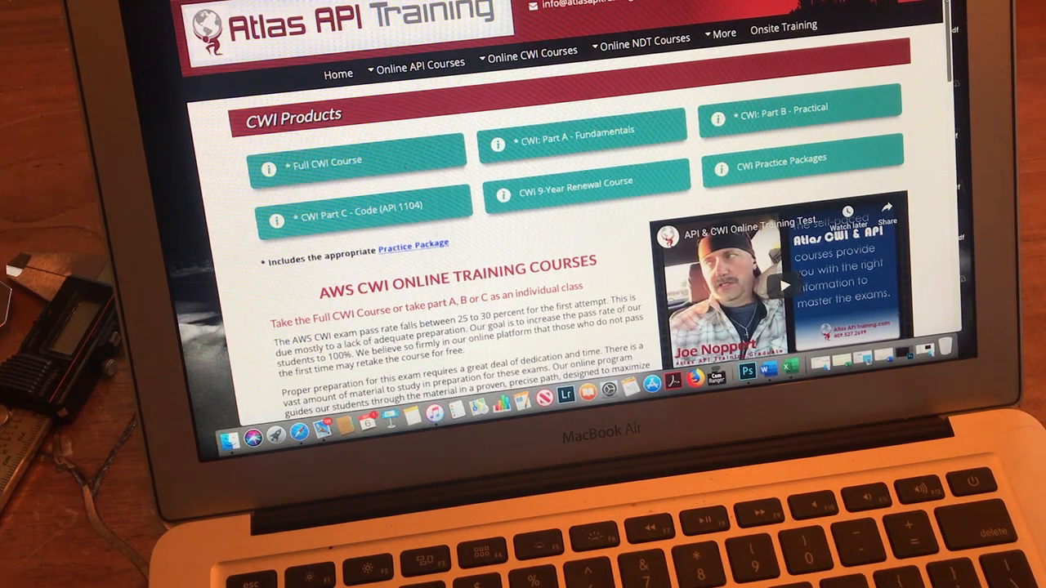
# Scroll through the AWS CWI Online Training Courses page to the Full CWI Course product
pyautogui.scroll(-3)
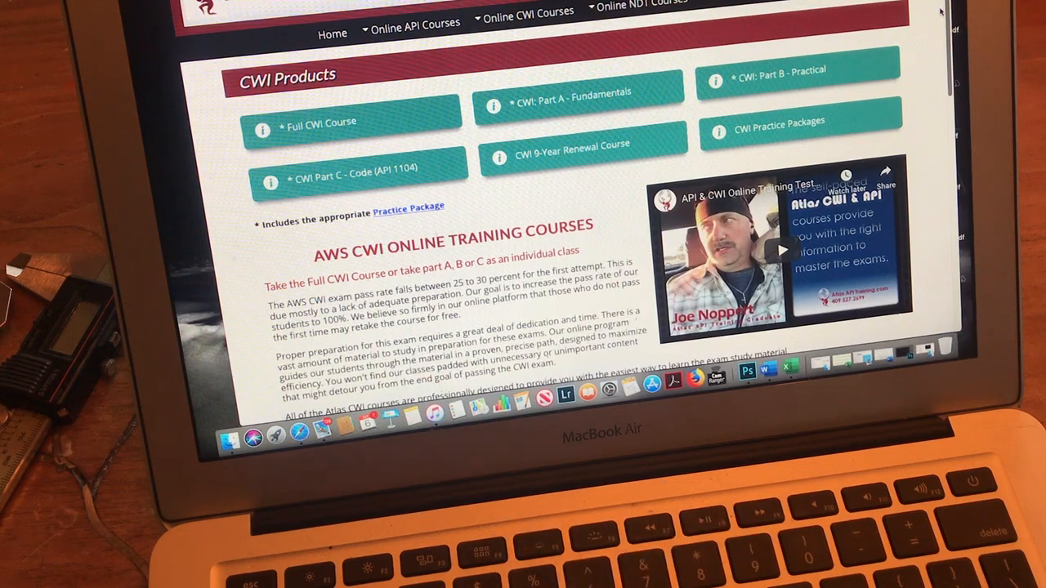
pyautogui.moveTo(798, 79)
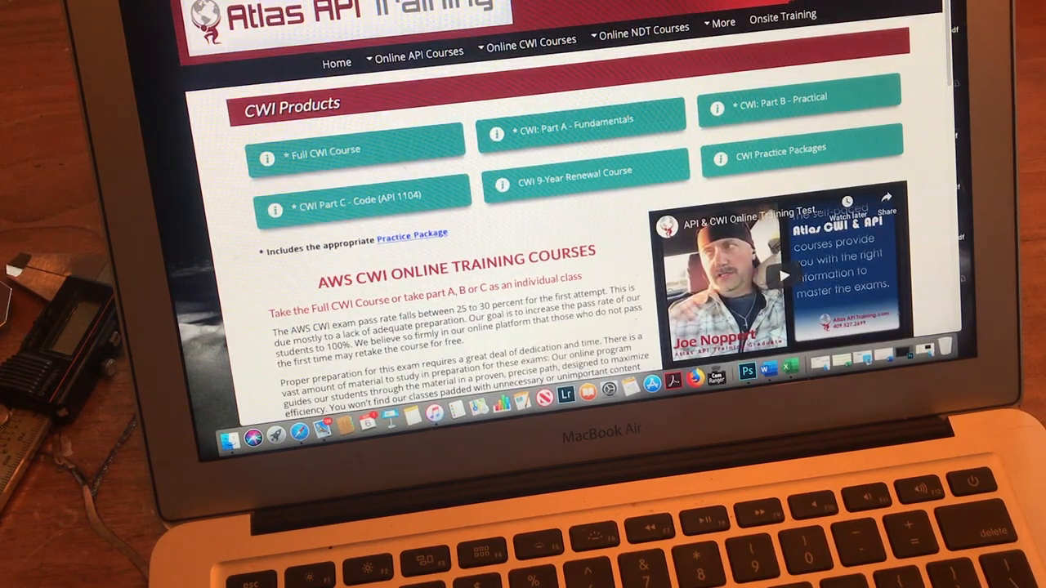
pyautogui.scroll(-3)
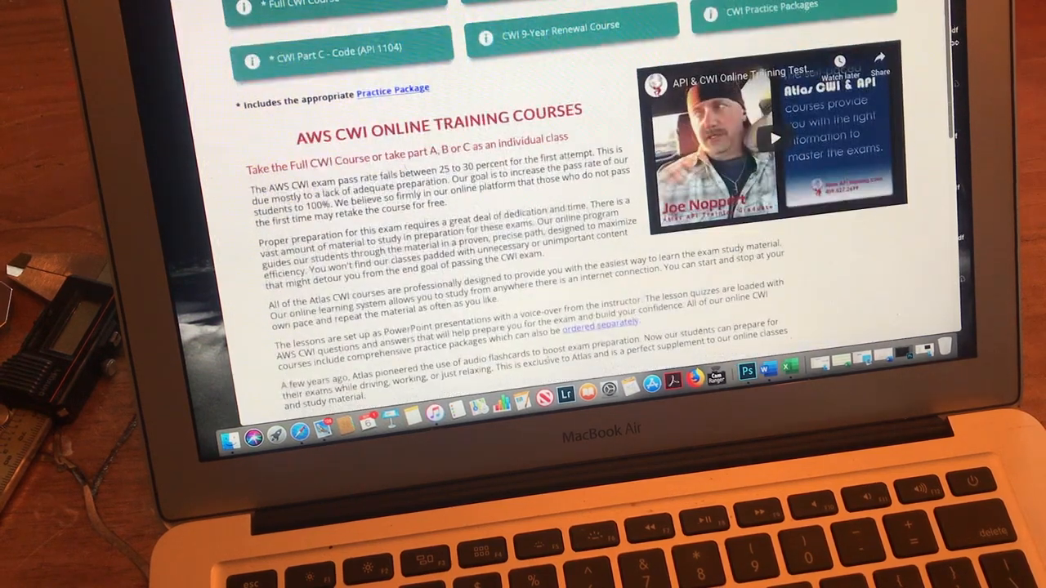
pyautogui.scroll(-3)
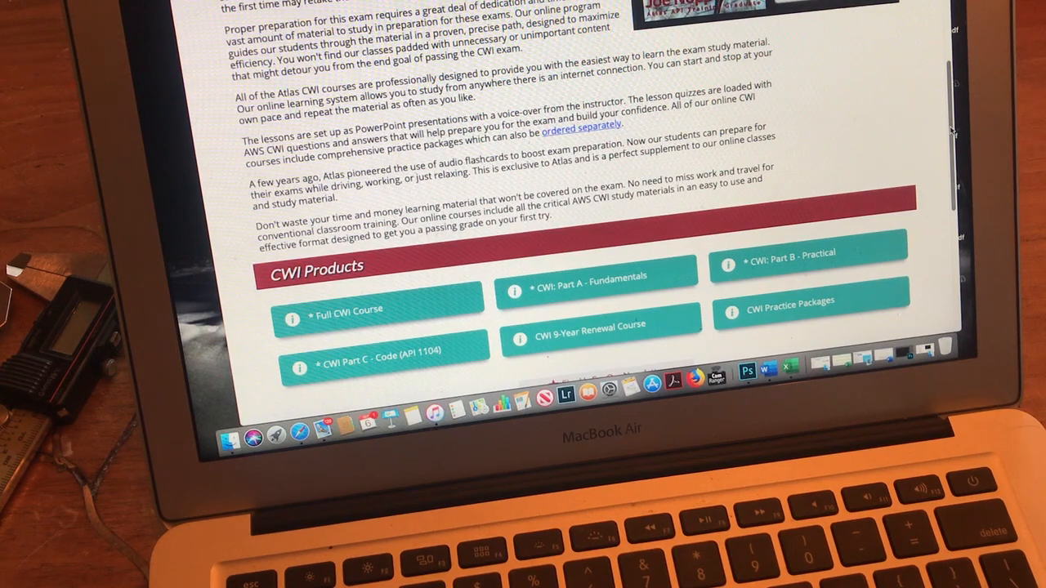
pyautogui.scroll(3)
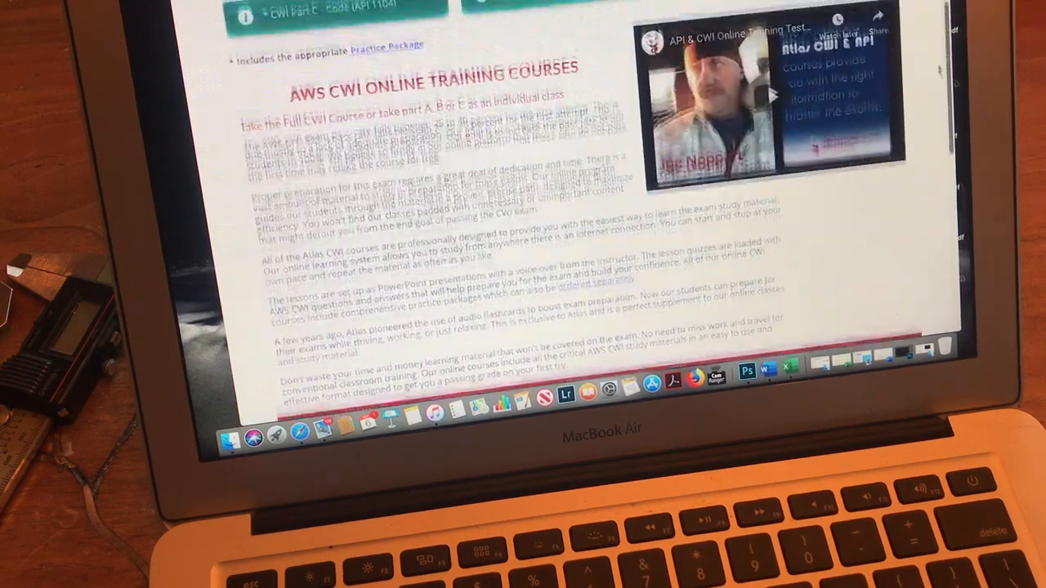
pyautogui.scroll(-3)
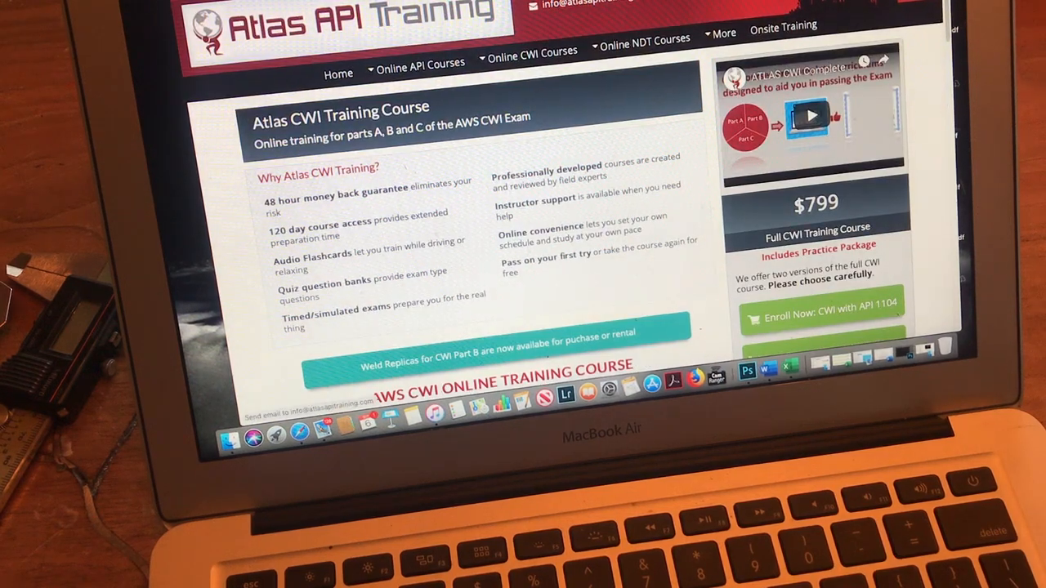
pyautogui.scroll(-3)
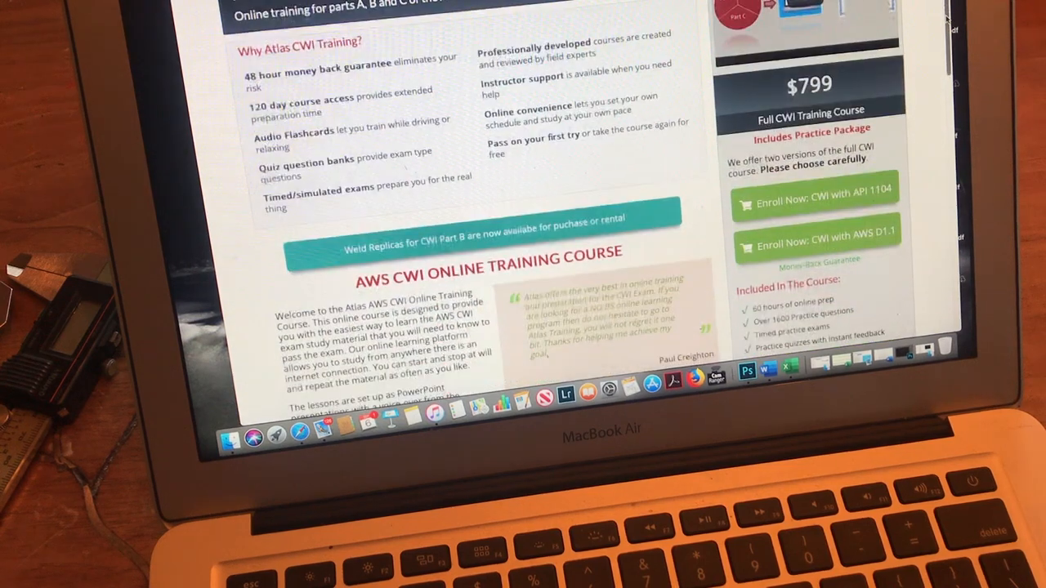
pyautogui.scroll(-3)
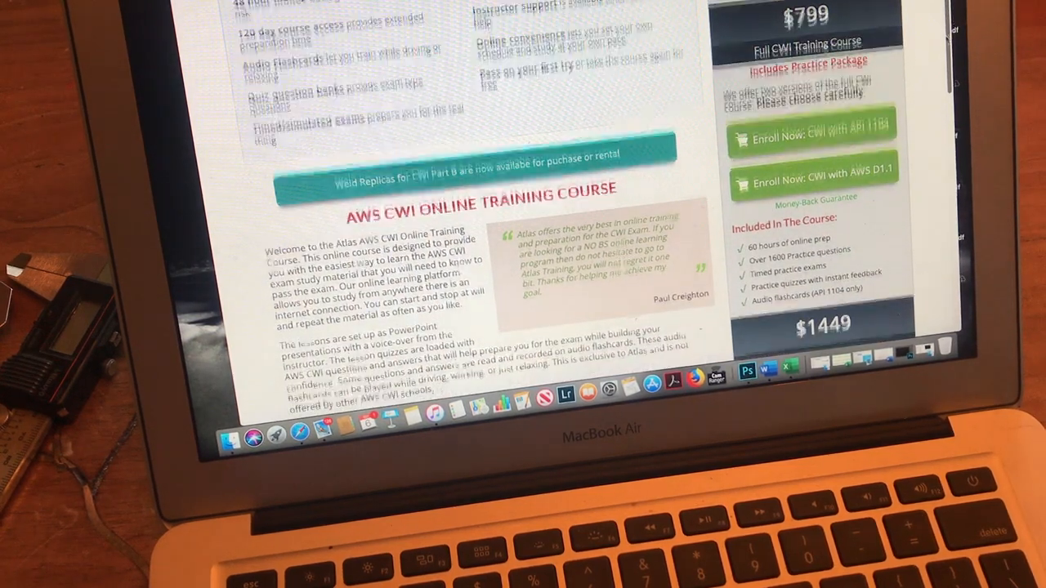
pyautogui.scroll(-3)
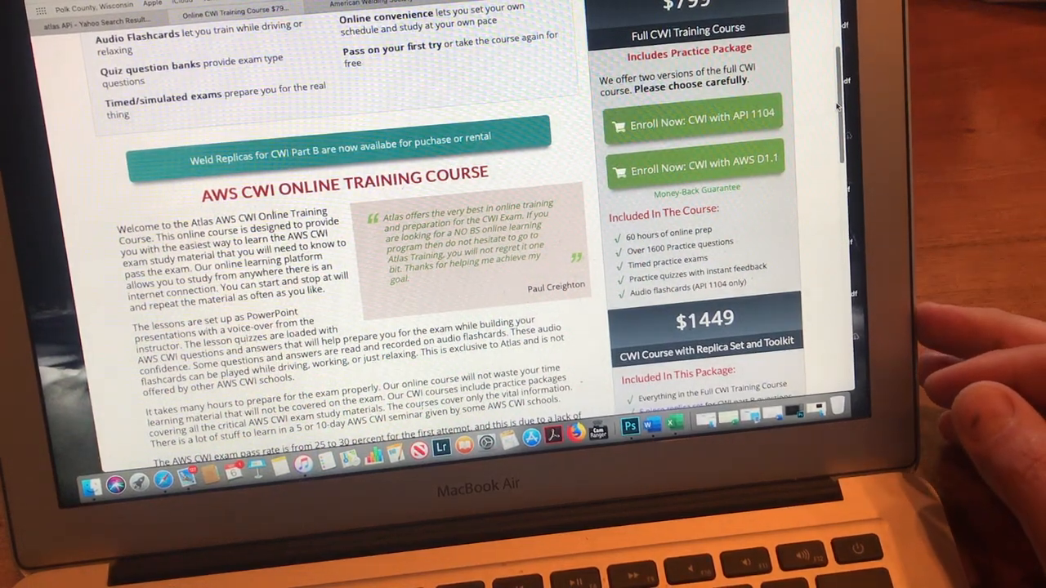
# Scroll back to the page header showing the course title and $799 Full CWI Training Course box
pyautogui.scroll(-3)
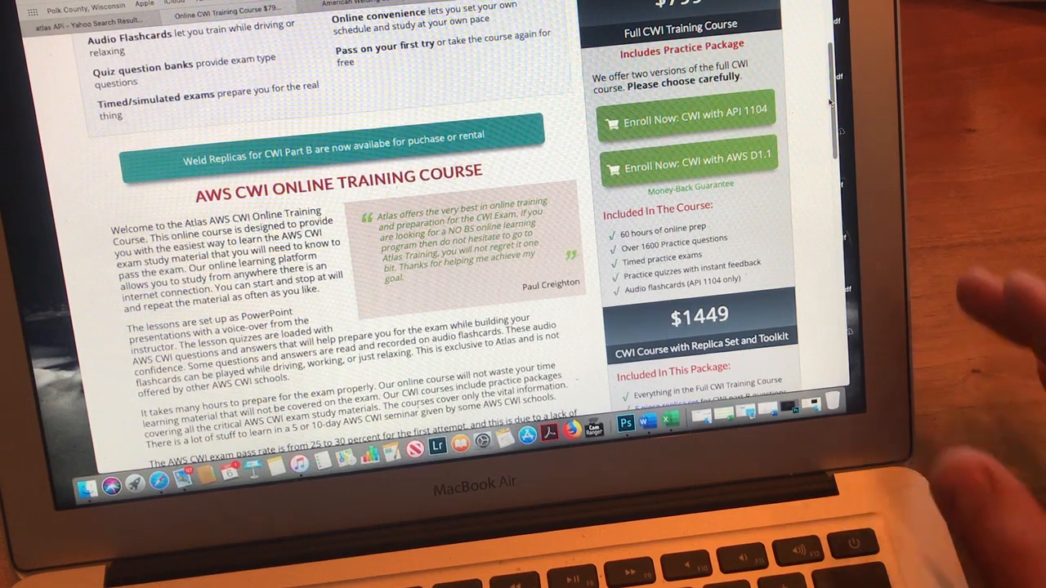
pyautogui.scroll(3)
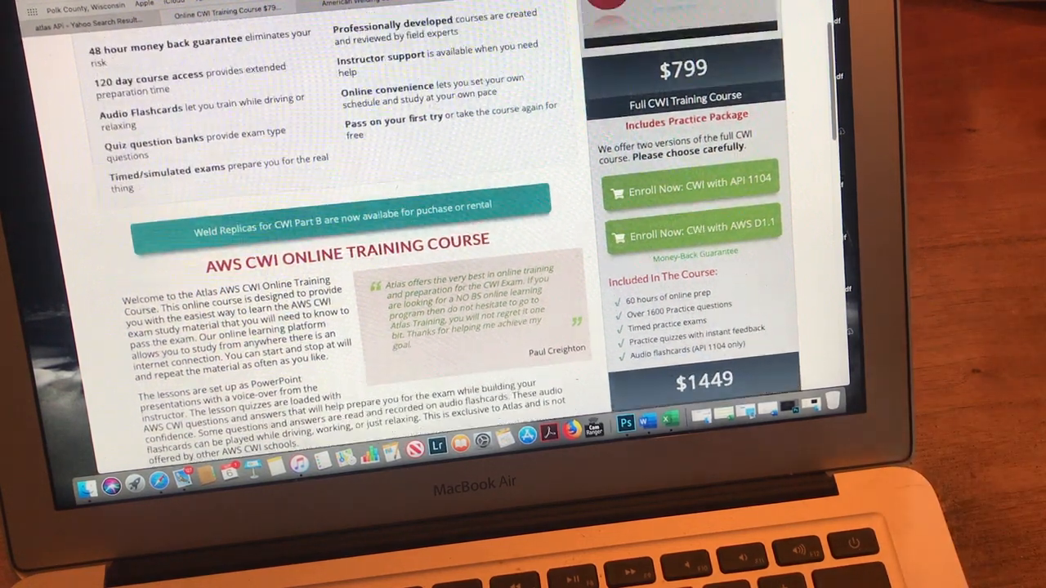
pyautogui.scroll(3)
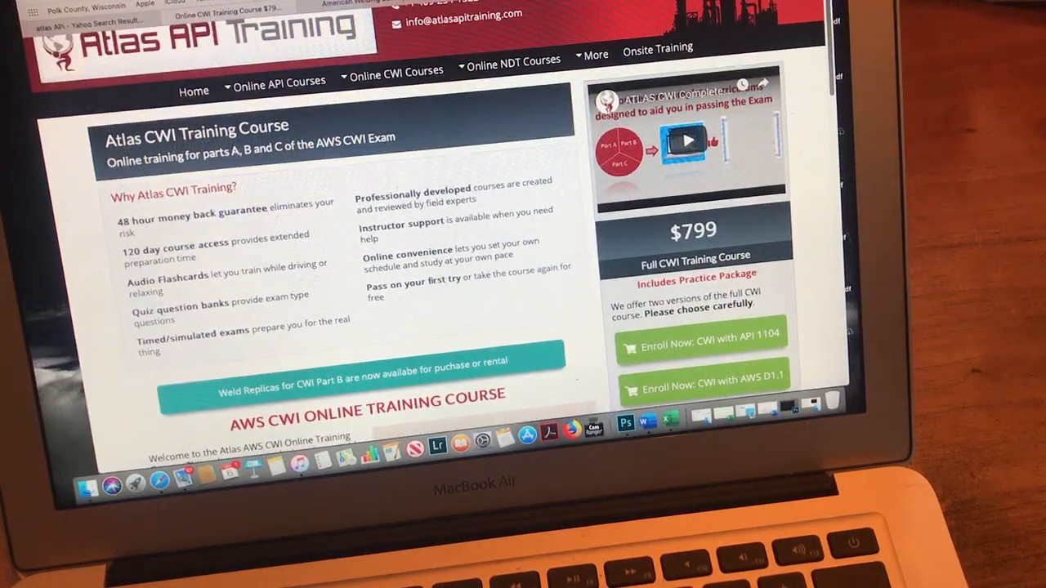